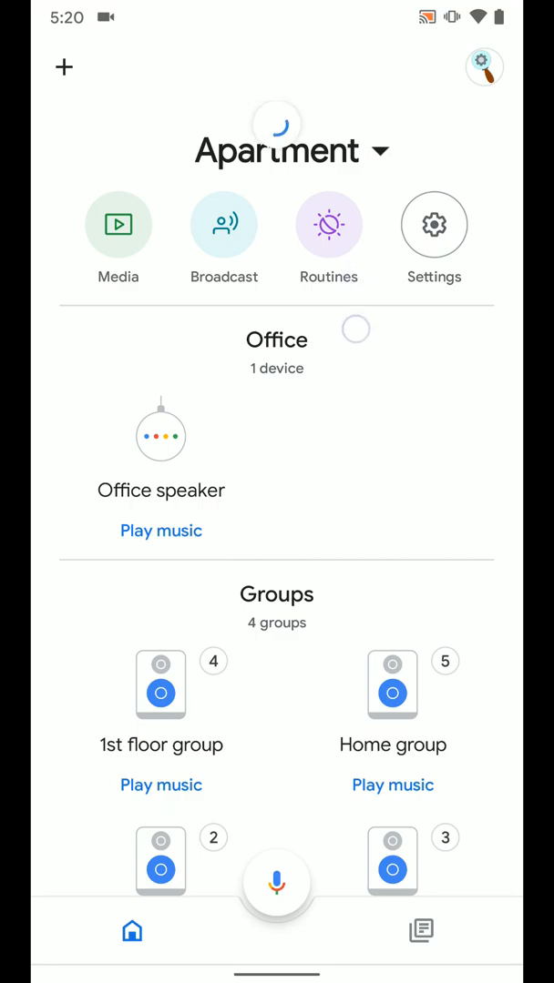
- Show Your Routines, scrolling past Bedtime, Good morning, Send email and Workday
left_click(328, 224)
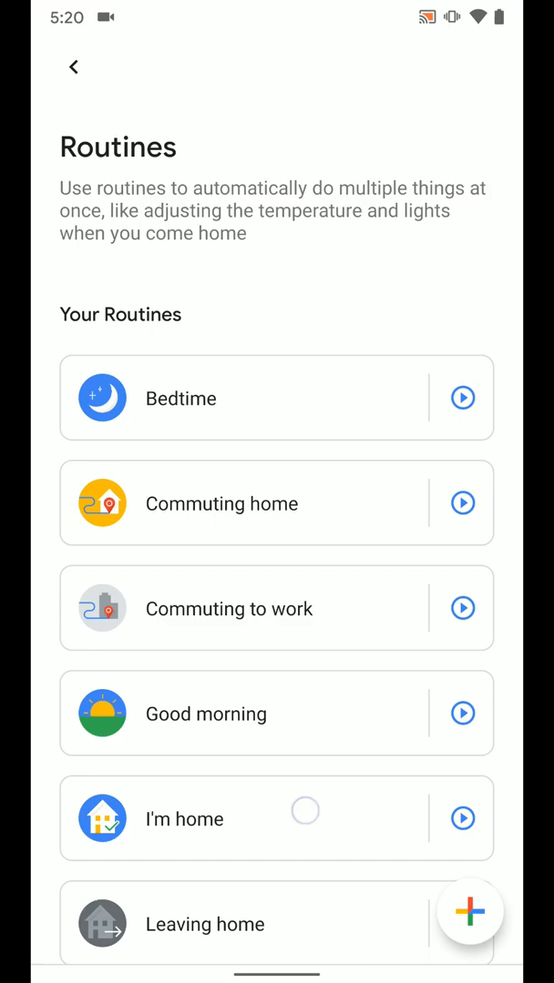
scroll("down", 3)
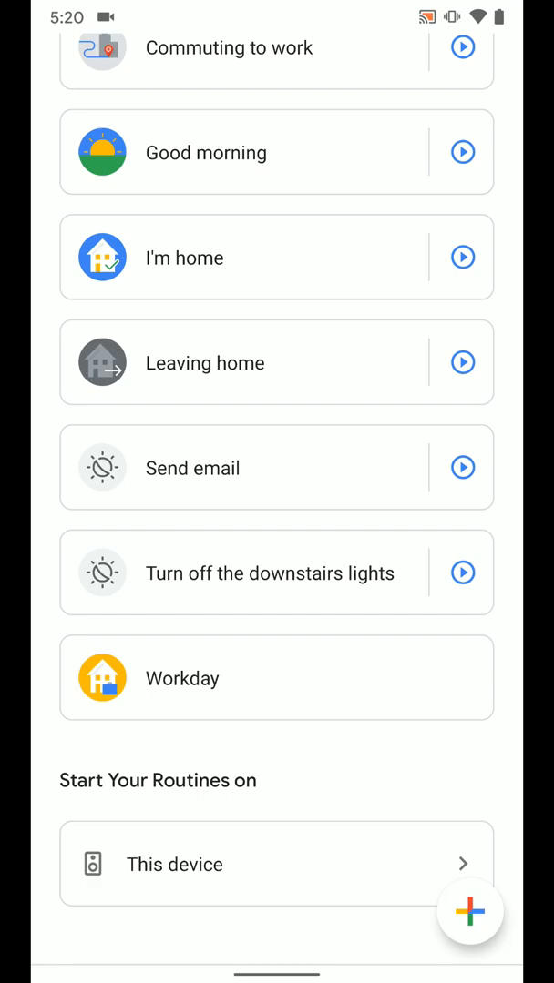
scroll("down", 3)
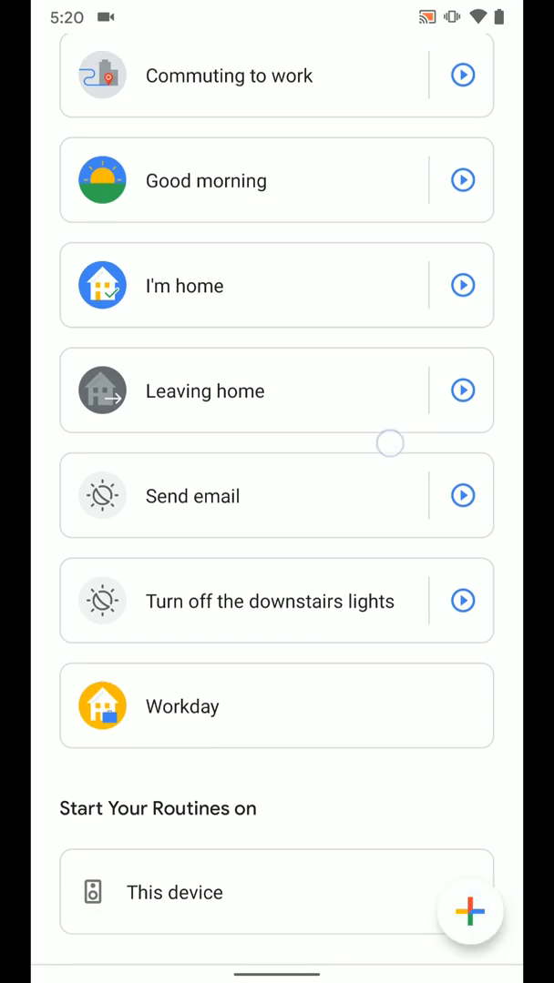
scroll("down", 3)
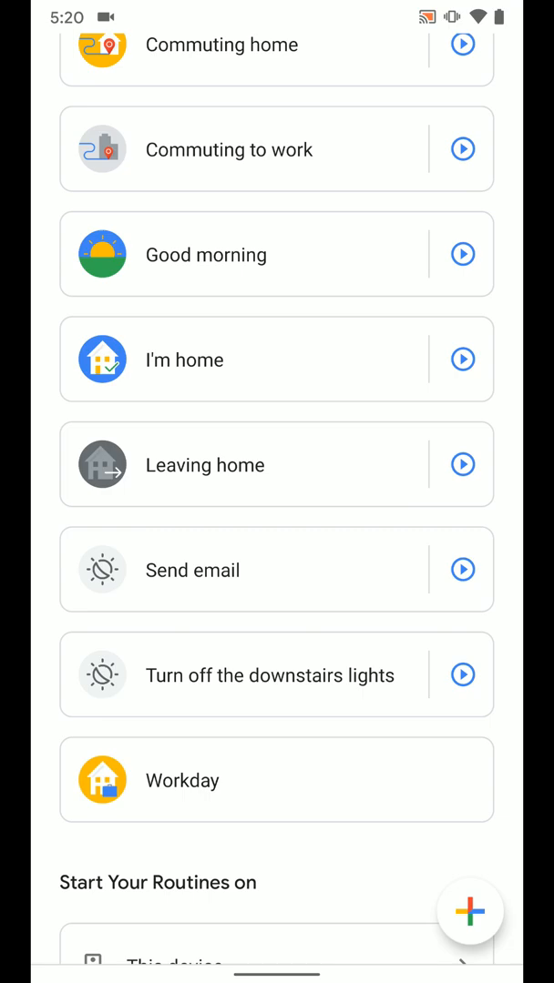
scroll("down", 3)
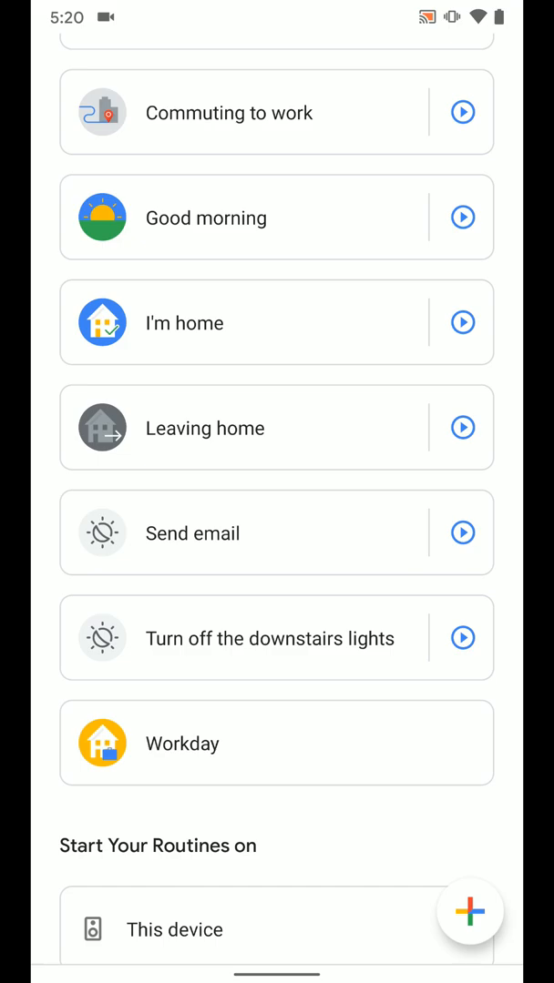
- Request an Add to Home screen shortcut from the 'Turn off the downstairs lights' routine page
left_click(269, 637)
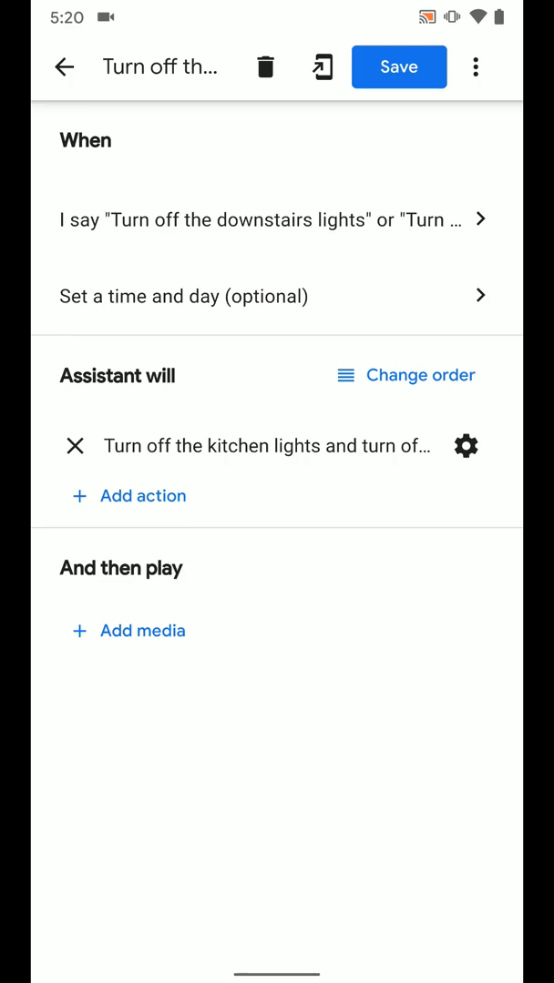
left_click(321, 65)
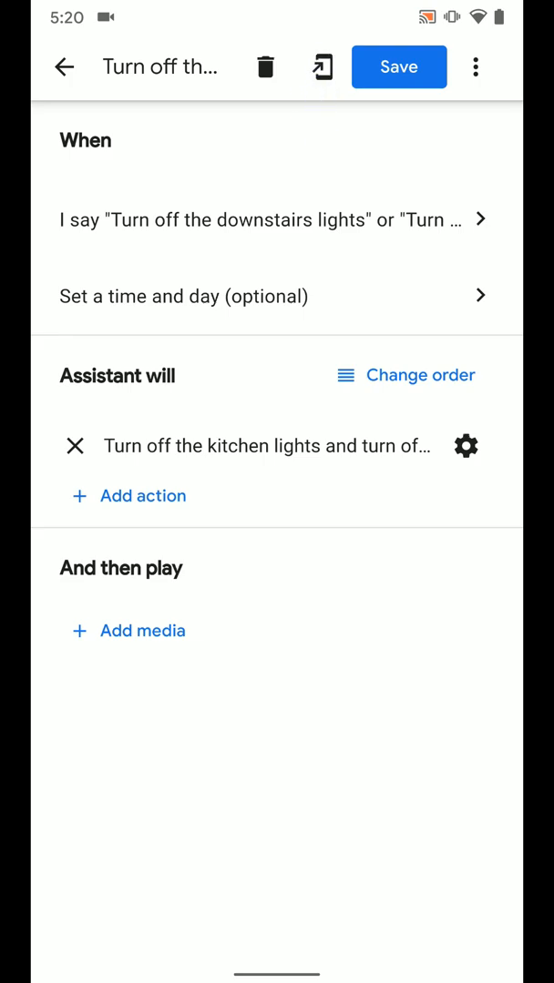
left_click(322, 65)
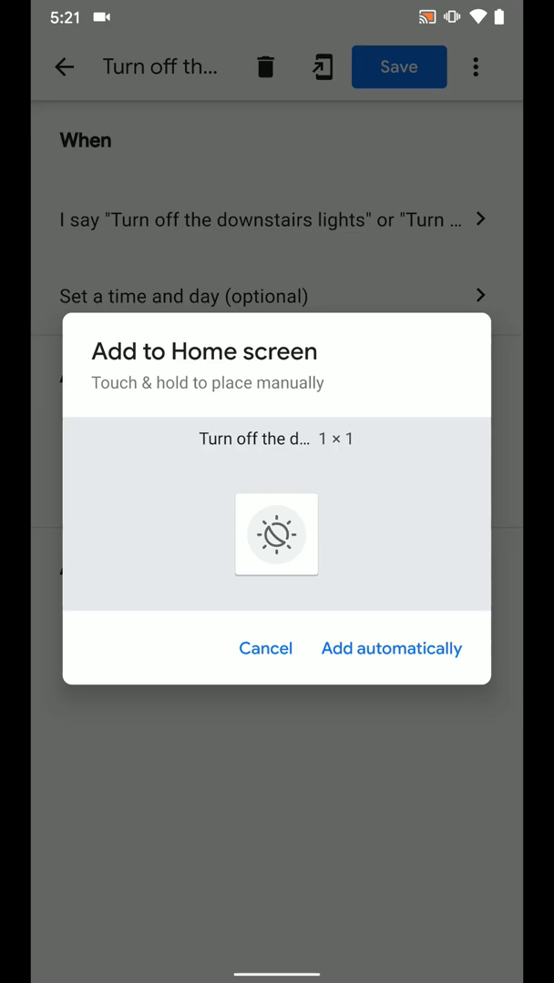
- Add the downstairs lights shortcut automatically and run it, turning 3 lights and 4 things off
left_click(390, 648)
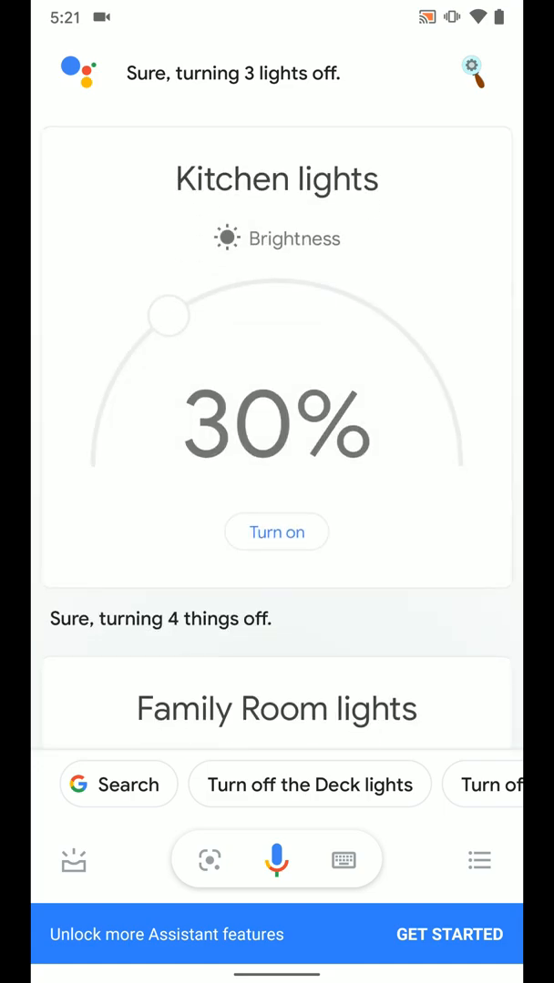
- Scroll the Assistant responses toward the Updates for you page
scroll("down", 3)
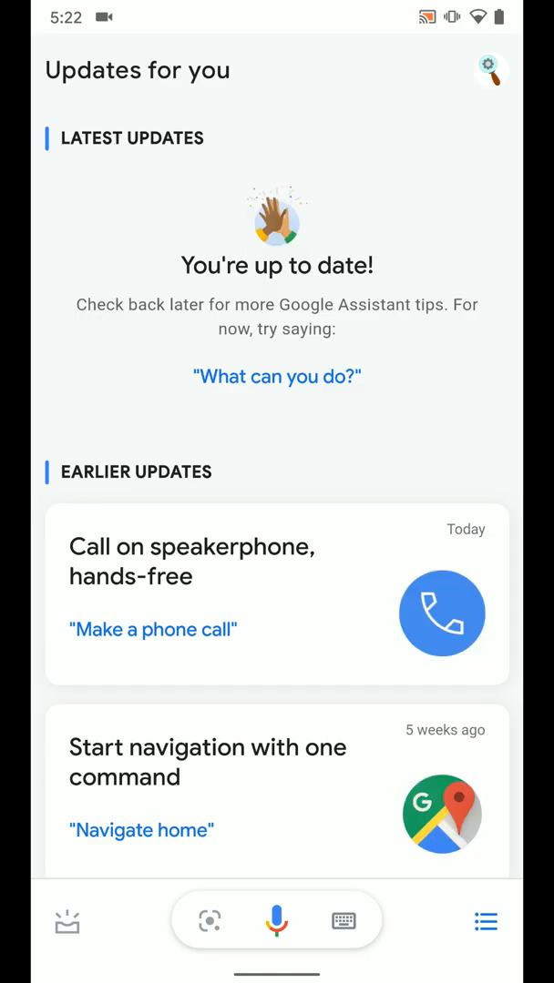
- Reach the Assistant settings' Routines page and scroll down to the Ready-made section
left_click(488, 71)
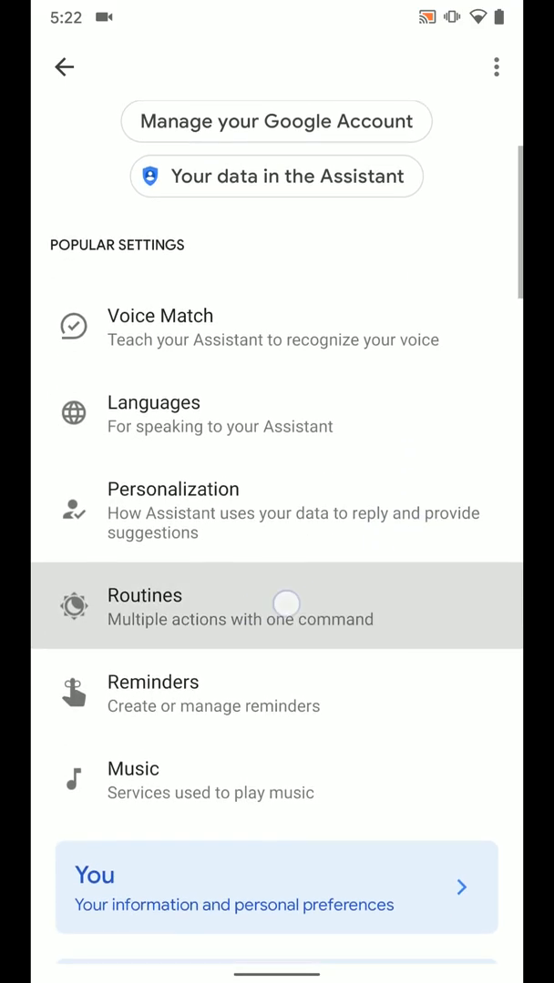
left_click(146, 605)
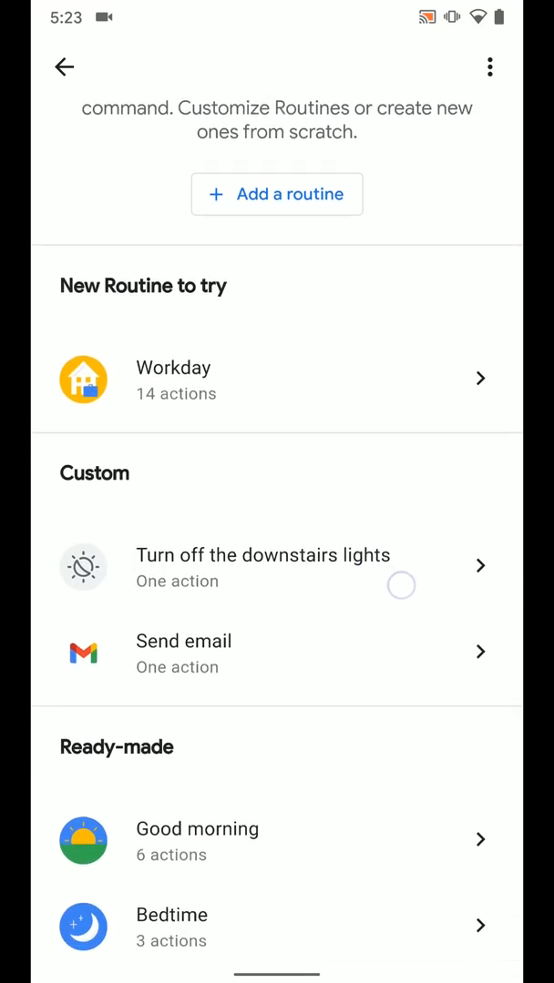
scroll("down", 3)
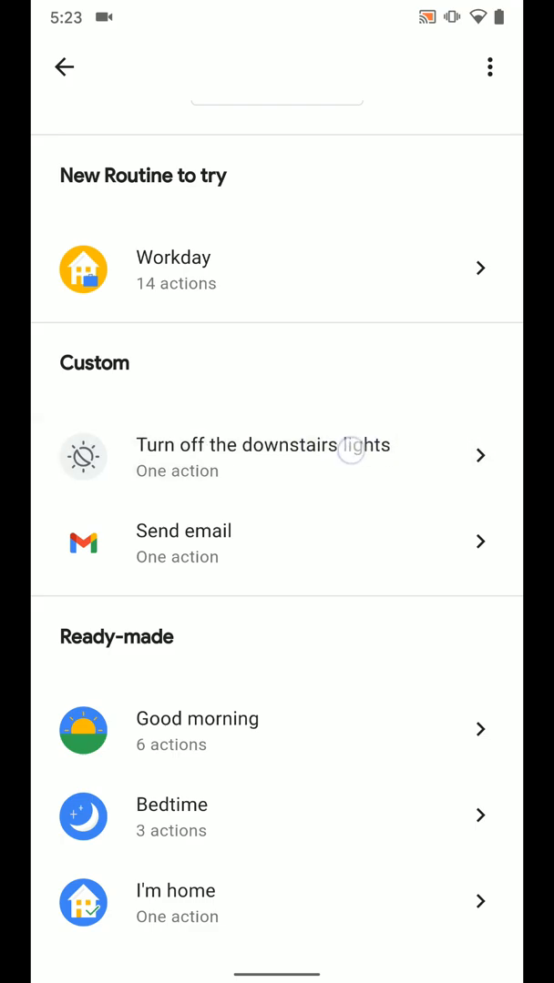
scroll("down", 3)
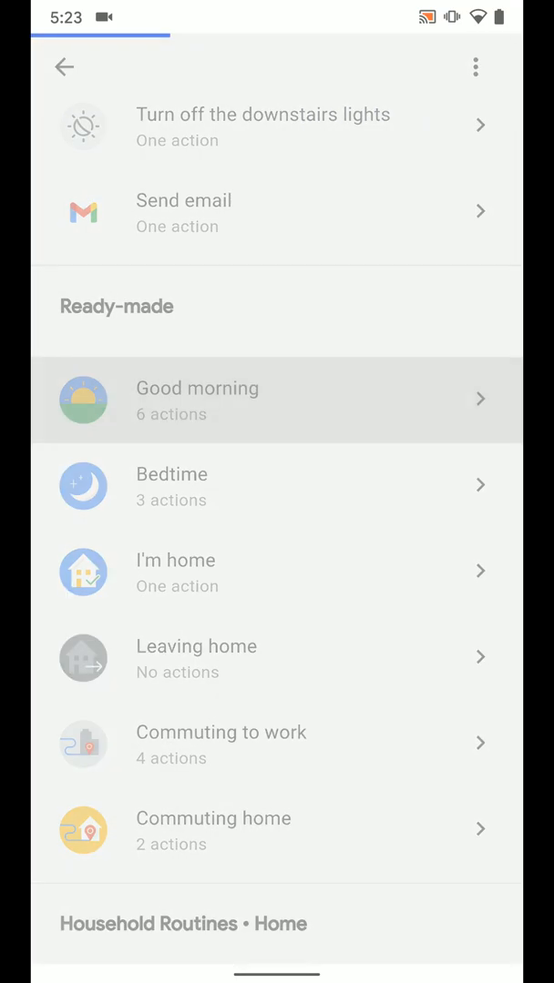
- Pick up the Good morning routine's shortcut icon to place it manually on the home screen
left_click(197, 397)
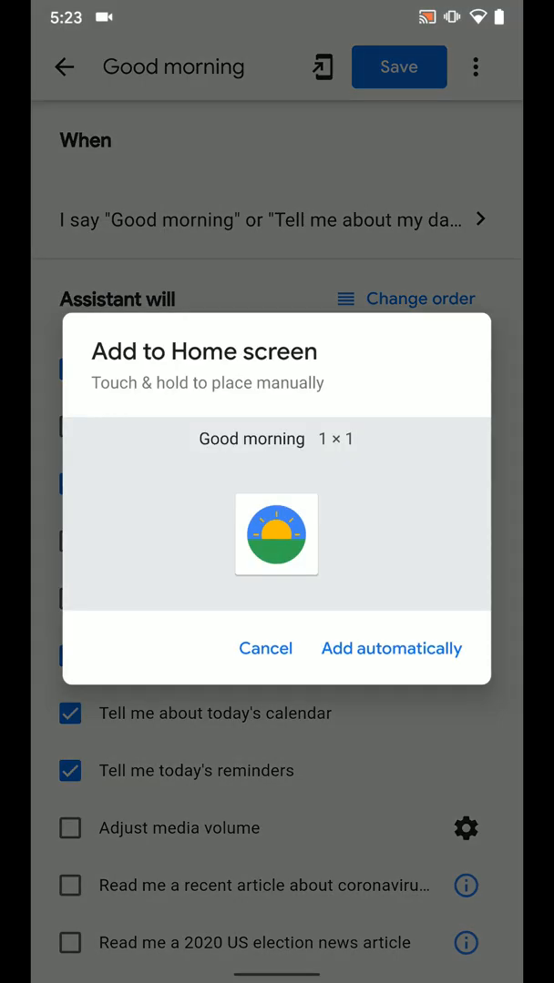
left_click(390, 648)
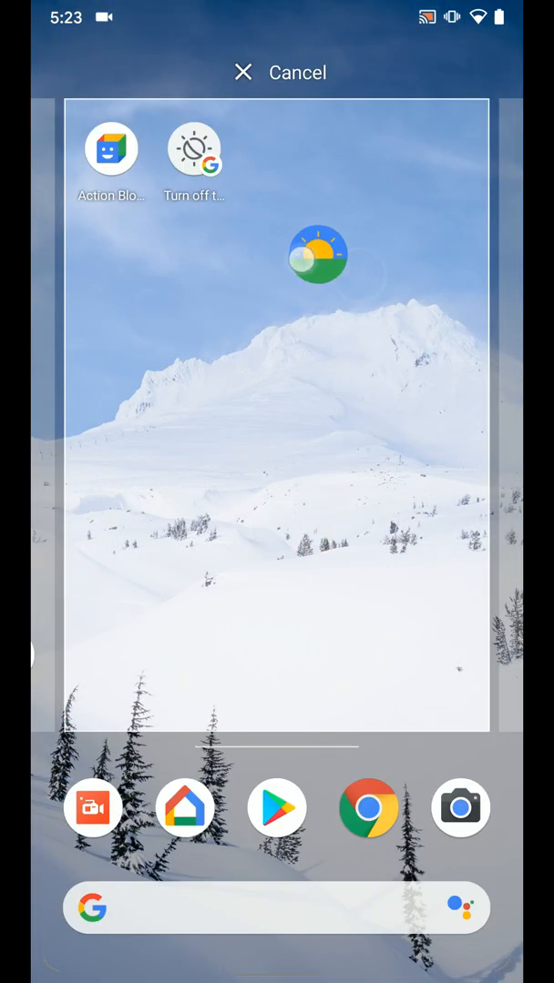